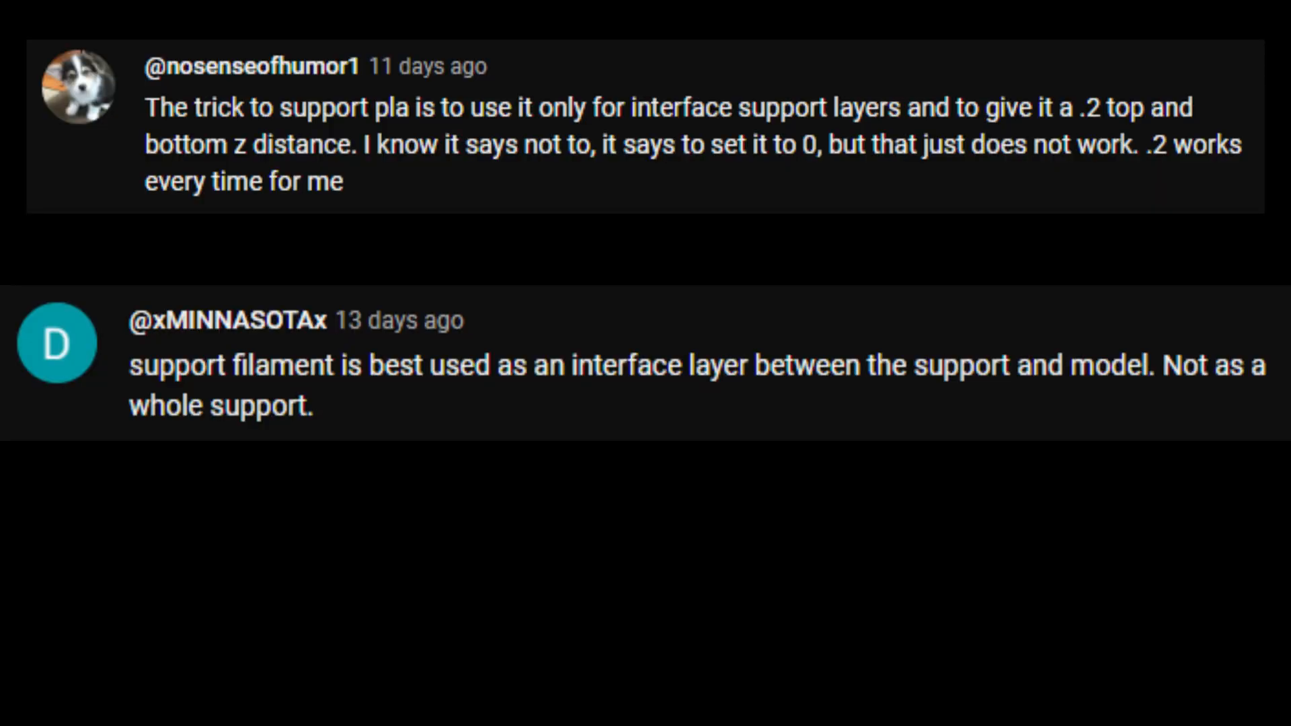
scroll("down", 3)
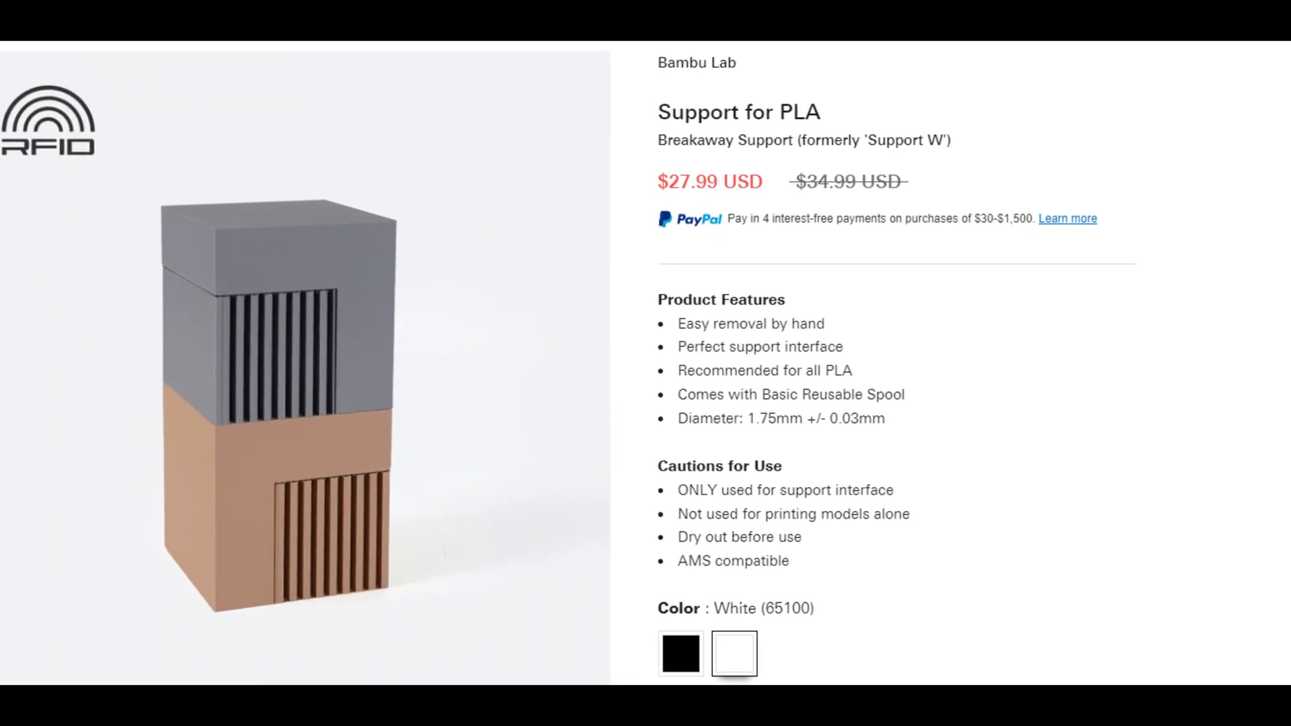
scroll("down", 3)
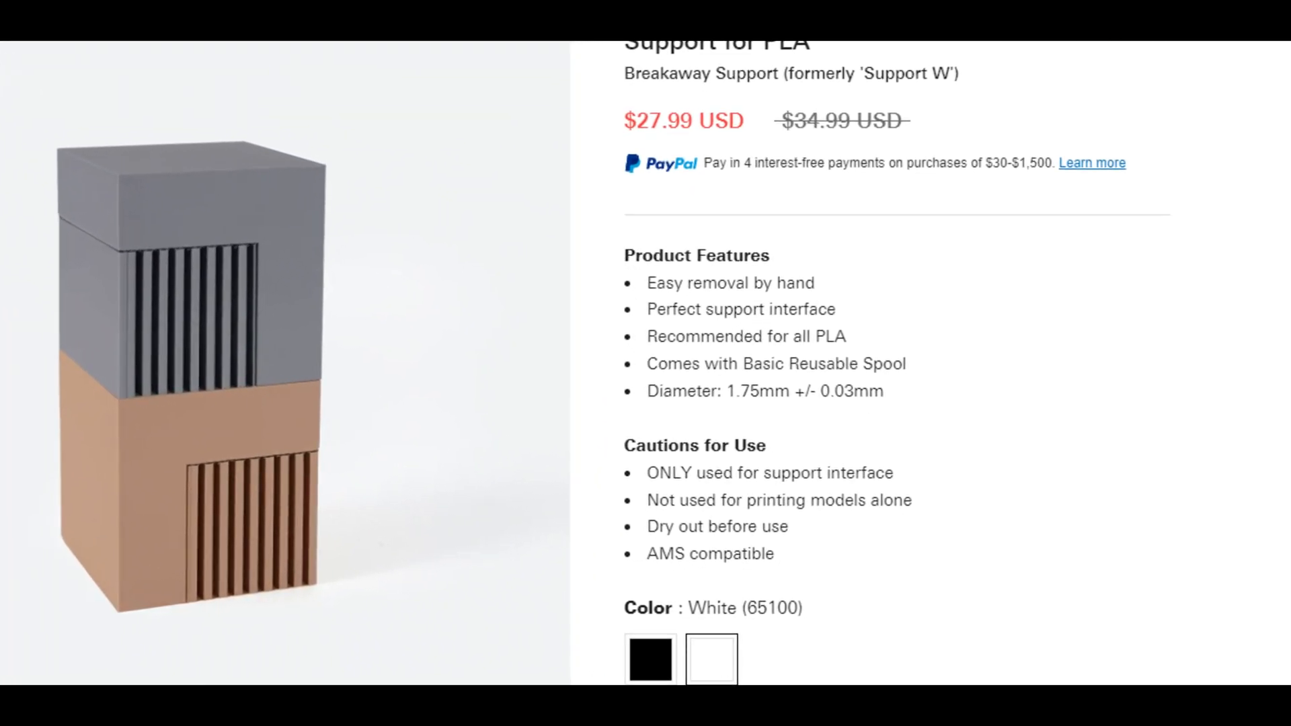
scroll("down", 3)
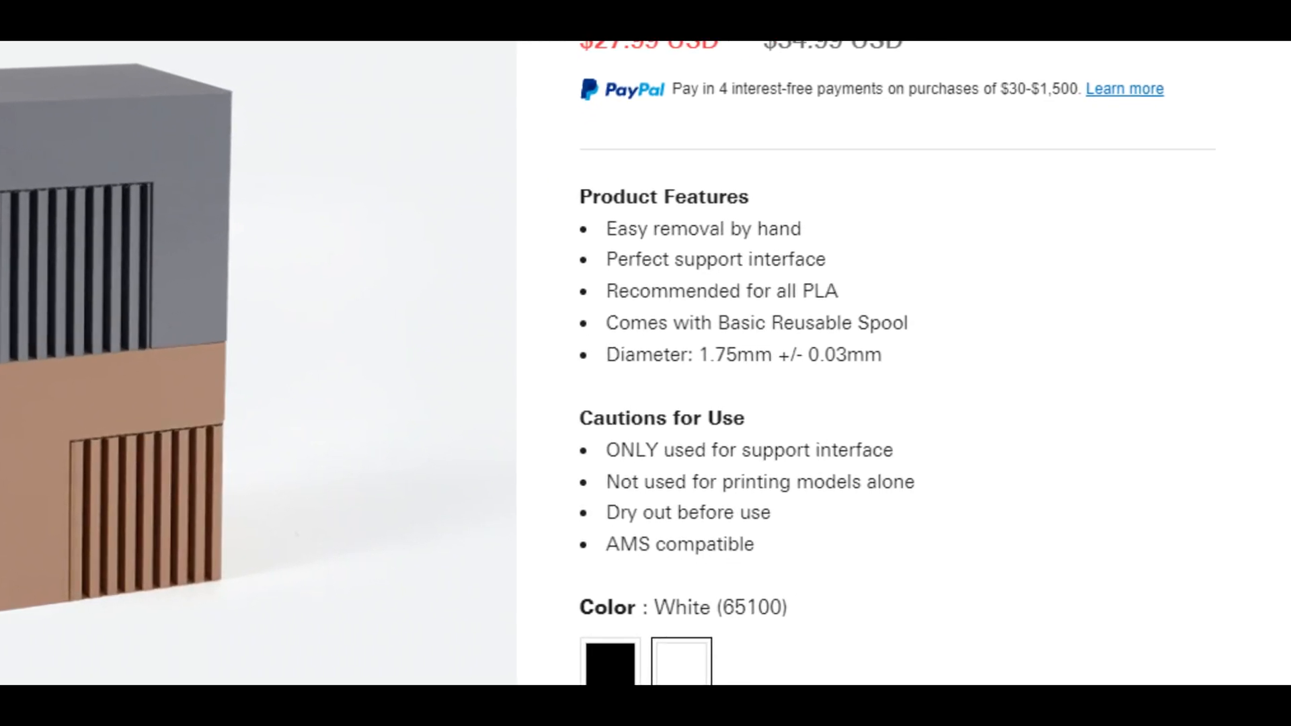